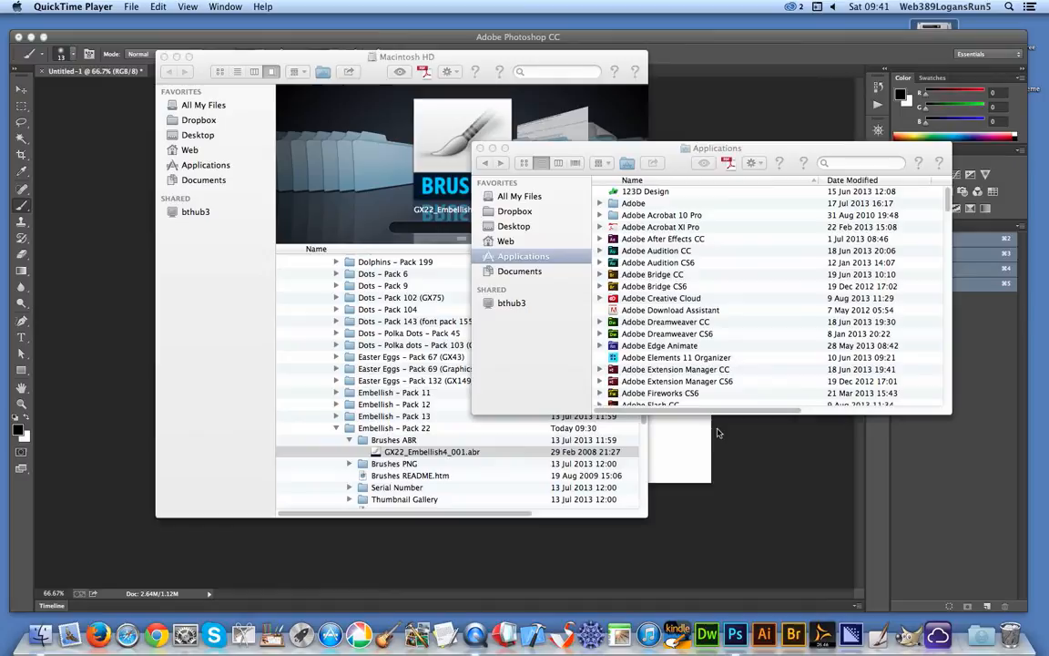
{"action": "mouse_move", "coordinate": [481, 100]}
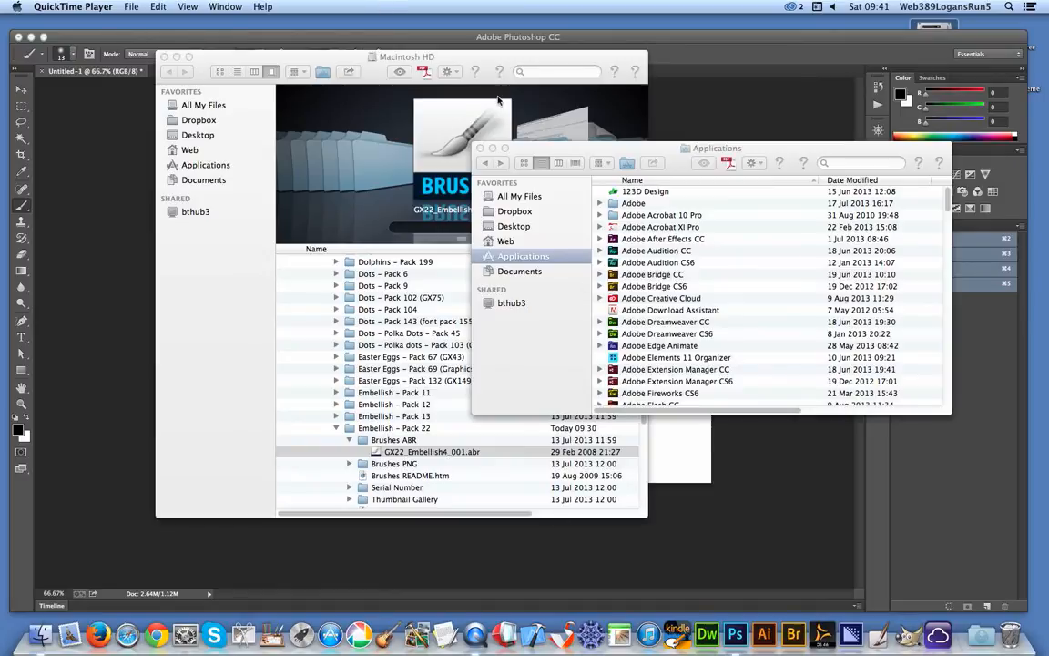
{"action": "mouse_move", "coordinate": [461, 58]}
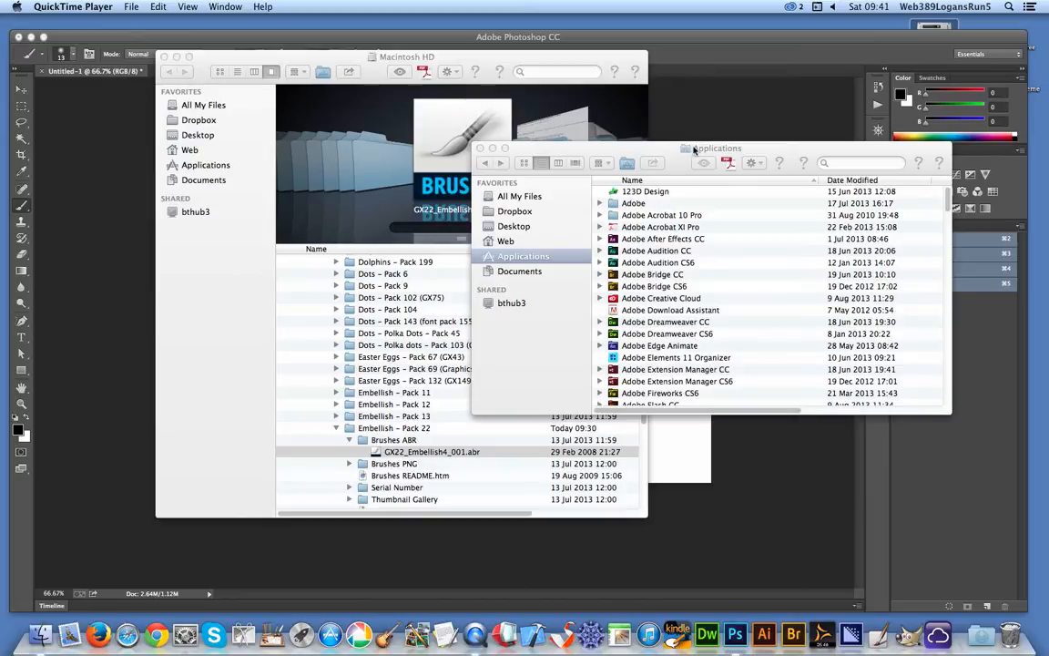
{"action": "mouse_move", "coordinate": [651, 151]}
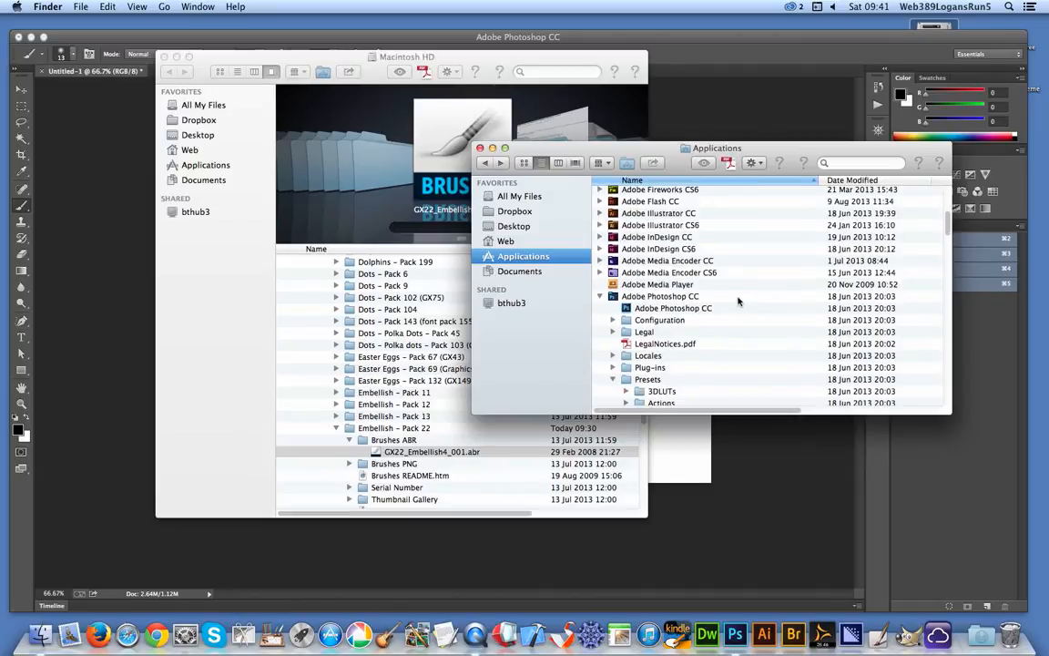
Scroll the Applications list down to the Adobe Photoshop CC folder and its Presets brushes
{"action": "scroll", "scroll_direction": "down", "scroll_amount": 3}
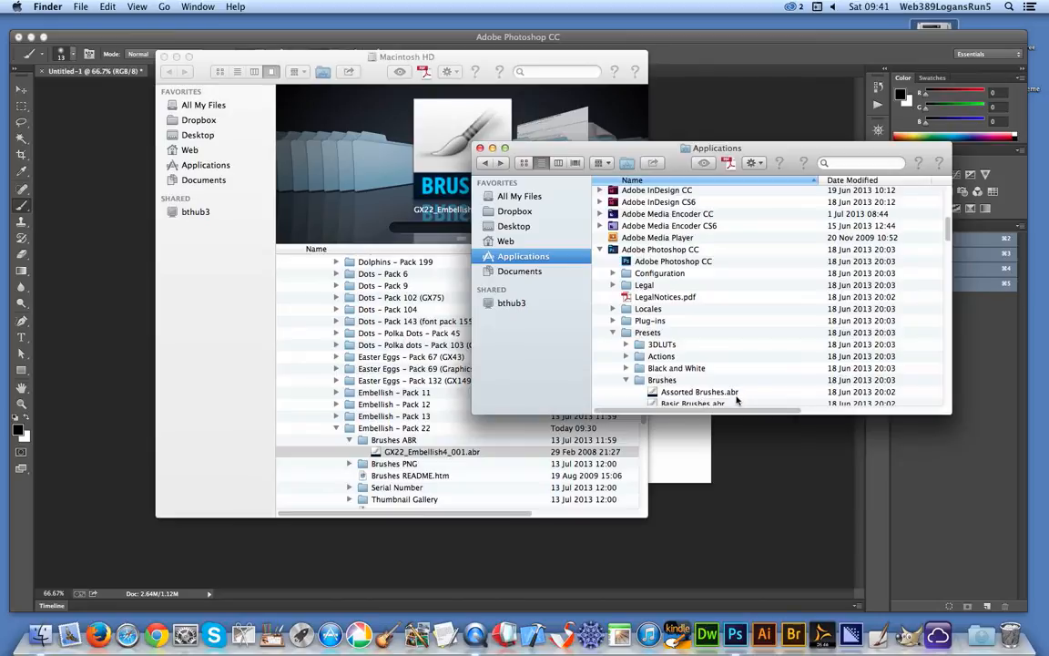
{"action": "mouse_move", "coordinate": [736, 397]}
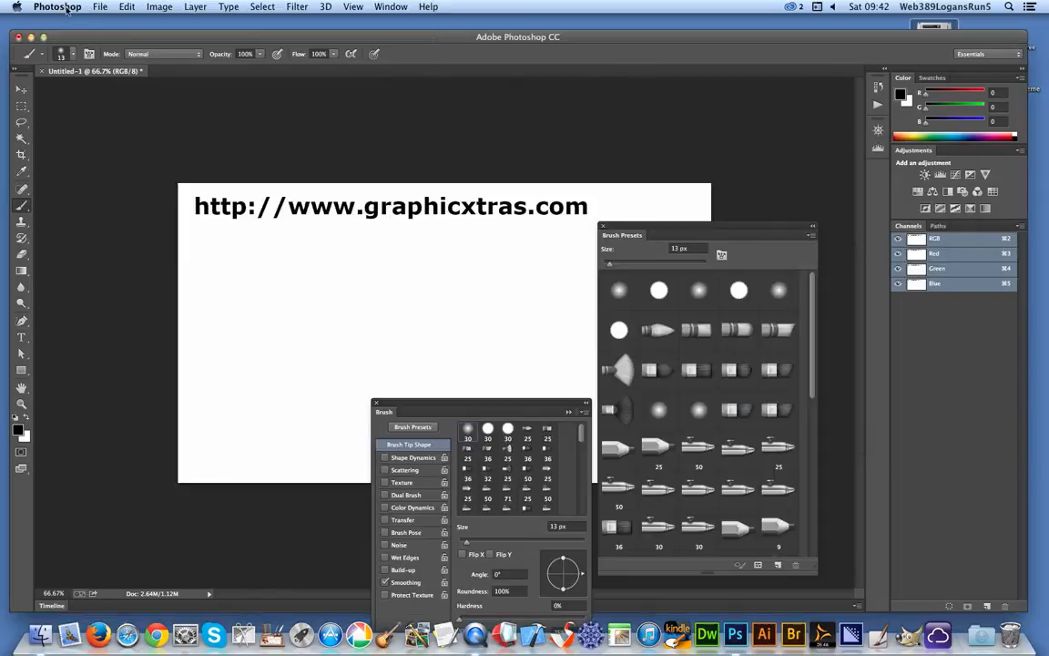
{"action": "mouse_move", "coordinate": [135, 42]}
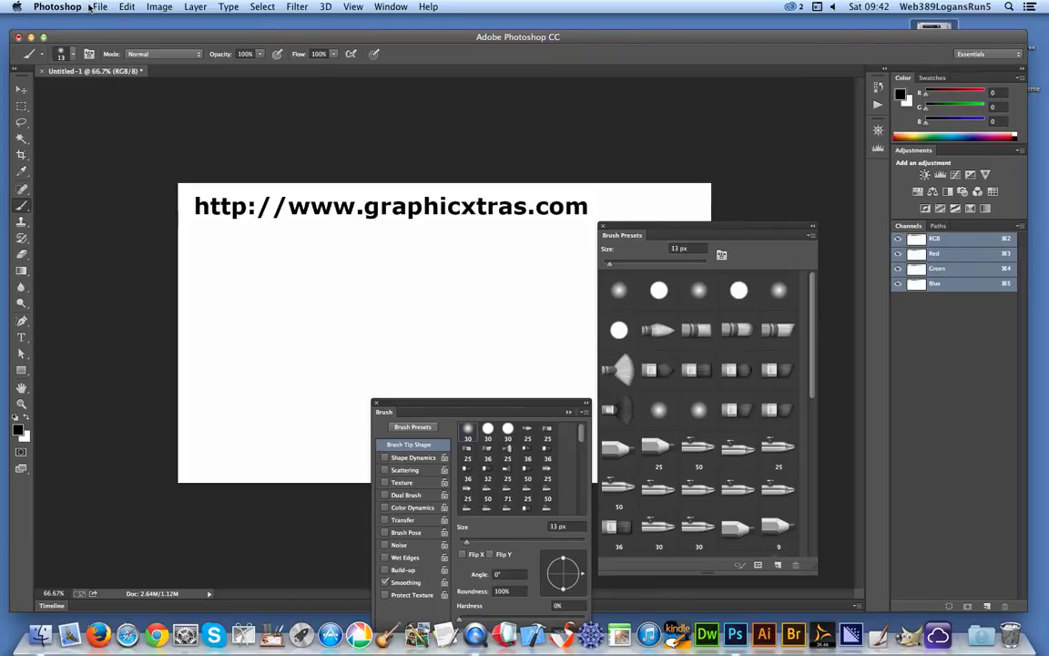
{"action": "mouse_move", "coordinate": [676, 235]}
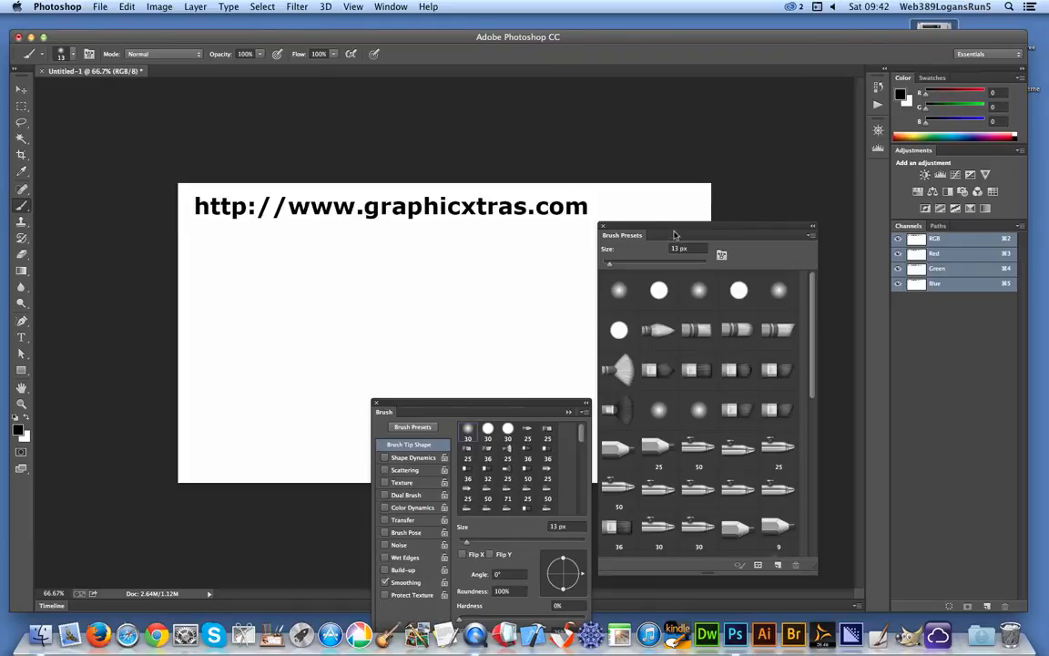
Choose Load Brushes… from the Brush Presets panel menu, reaching the Open dialog
{"action": "left_click", "coordinate": [811, 228]}
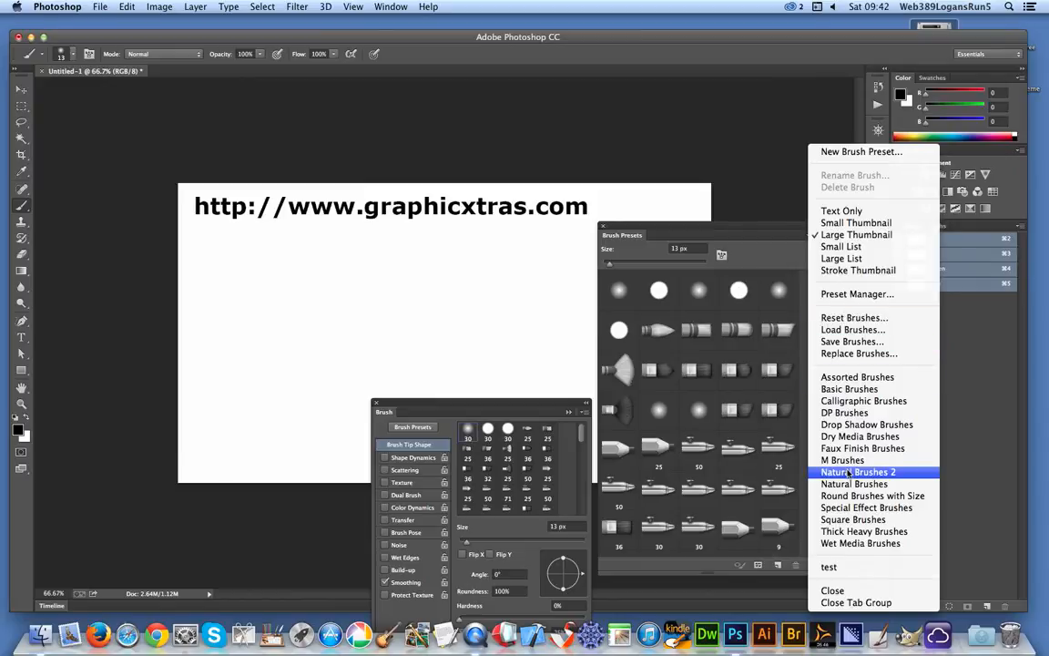
{"action": "mouse_move", "coordinate": [864, 401]}
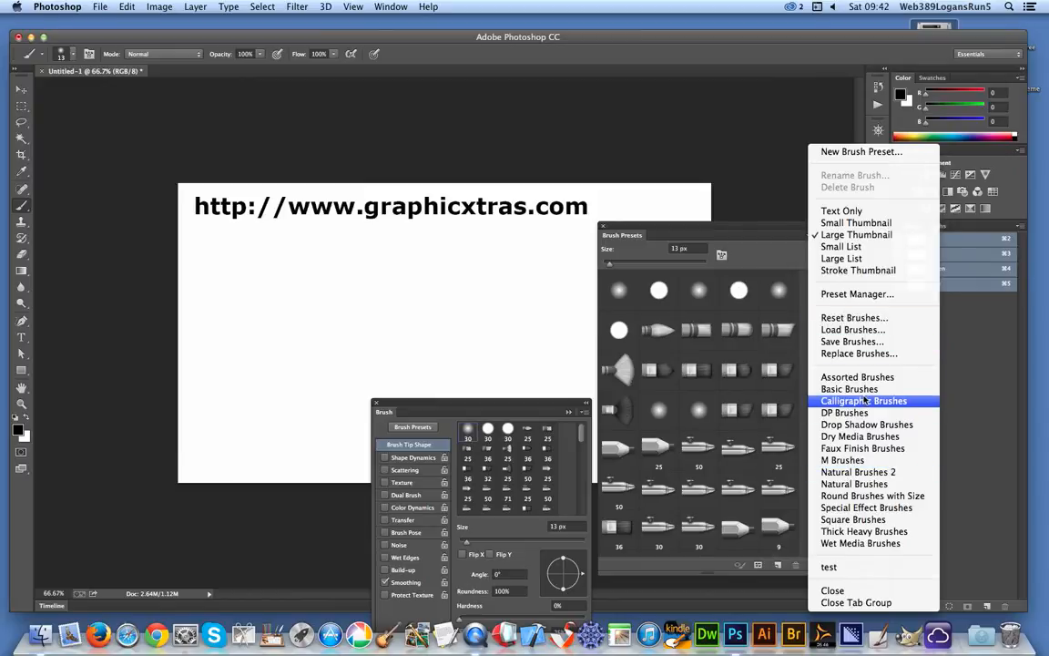
{"action": "mouse_move", "coordinate": [868, 507]}
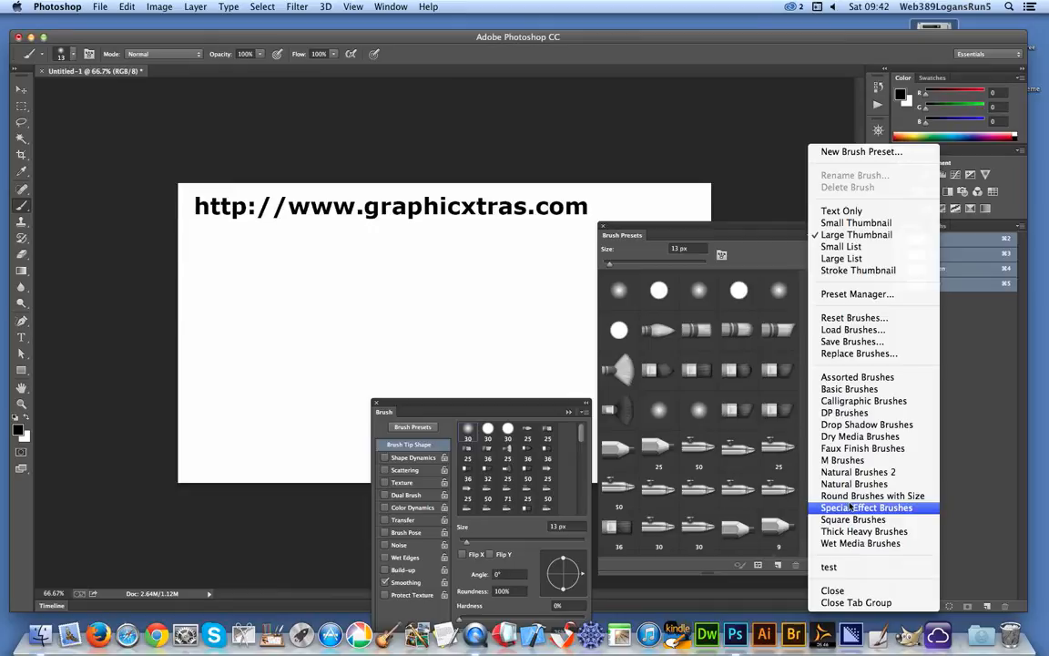
{"action": "mouse_move", "coordinate": [853, 330]}
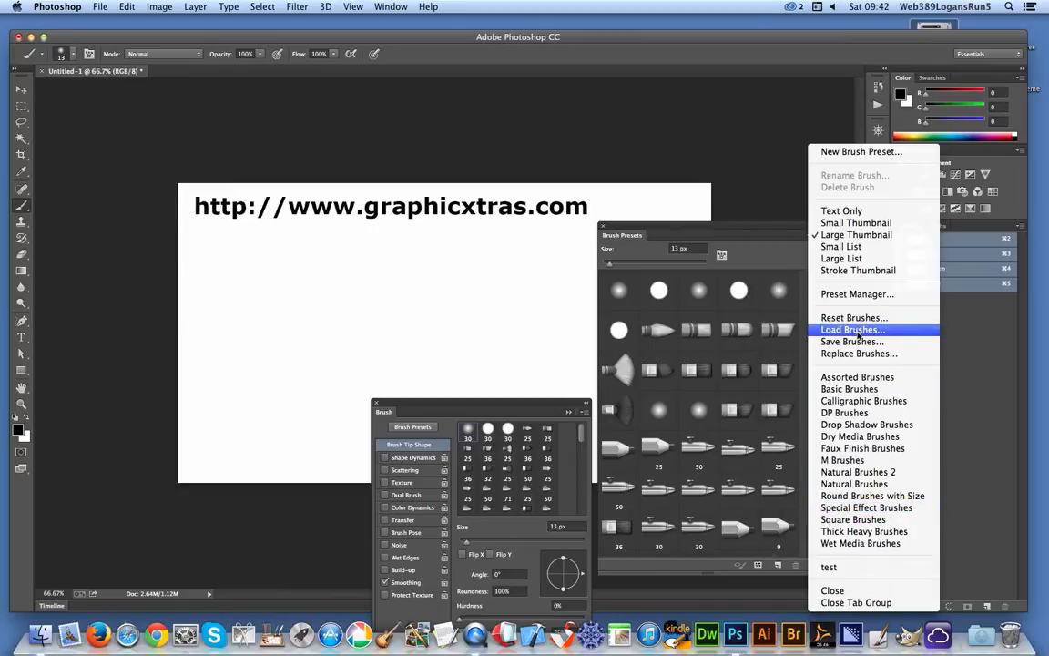
{"action": "mouse_move", "coordinate": [856, 354]}
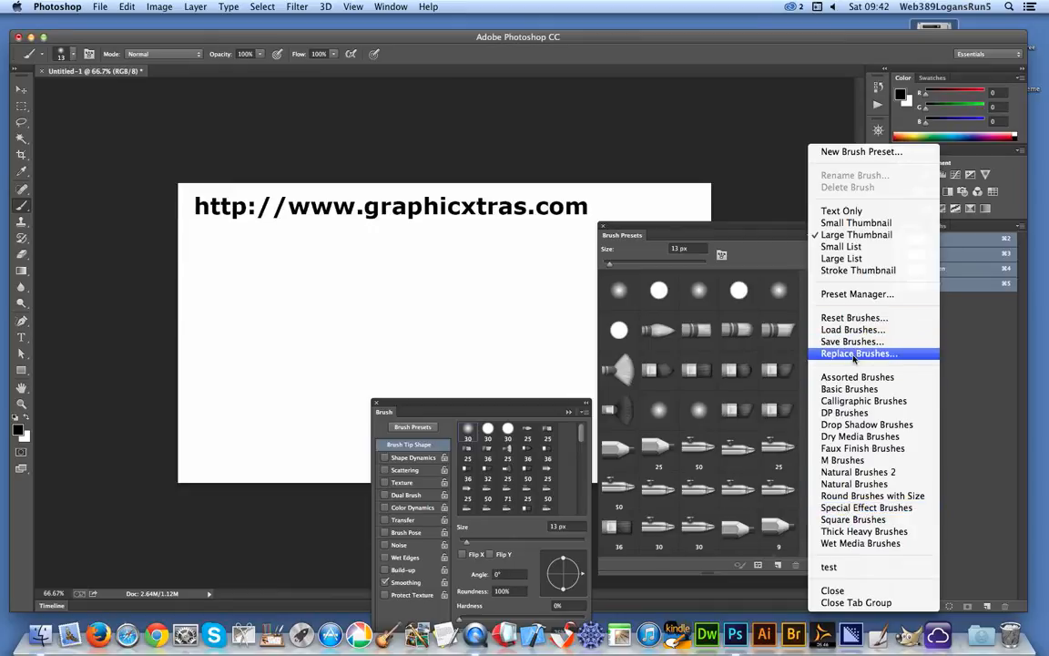
{"action": "mouse_move", "coordinate": [853, 330]}
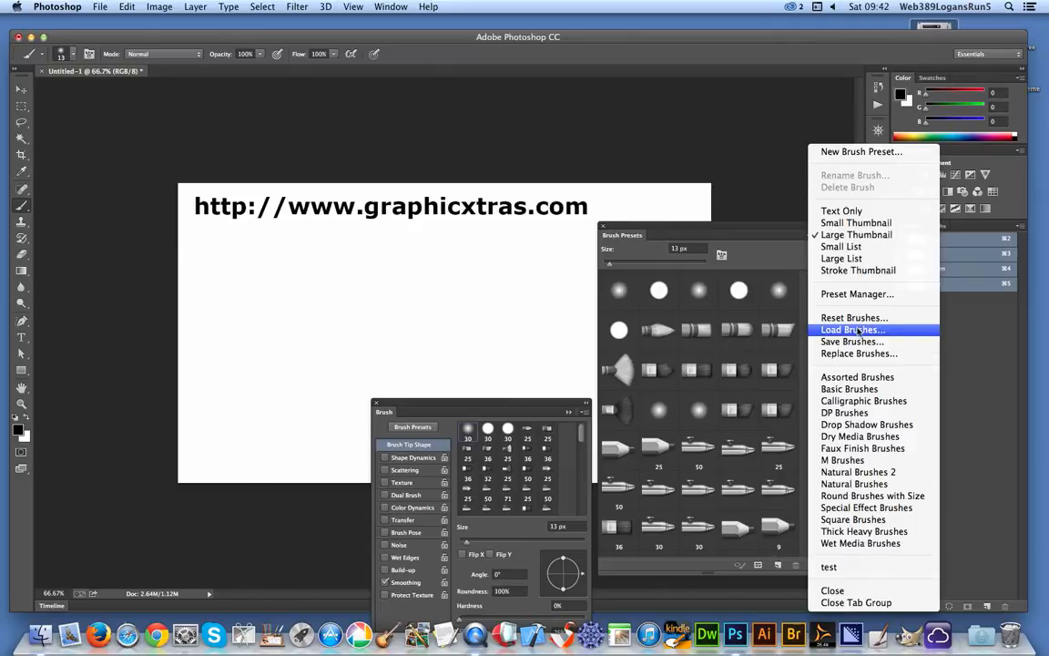
{"action": "mouse_move", "coordinate": [860, 354]}
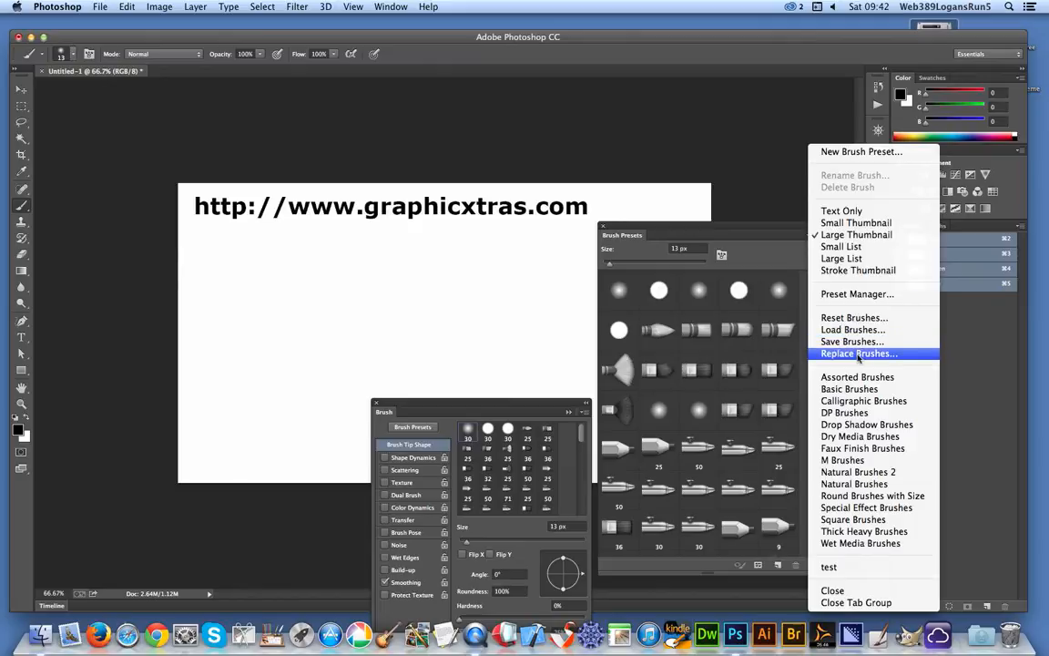
{"action": "left_click", "coordinate": [858, 353]}
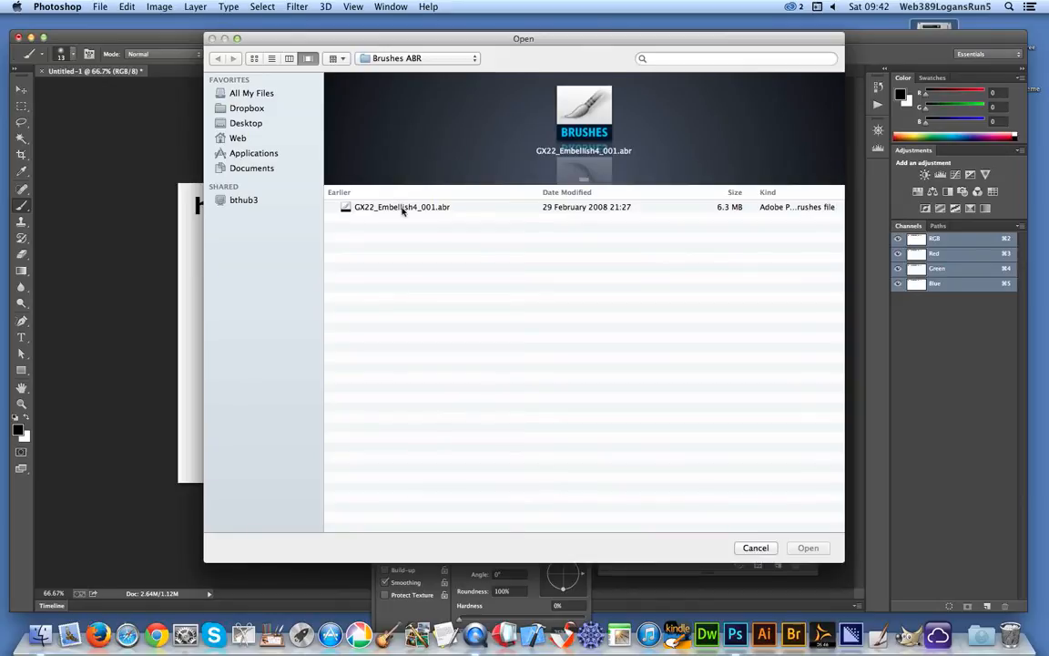
Load the Embellish .abr file so its ornamental swirl brushes fill the presets
{"action": "left_click", "coordinate": [399, 208]}
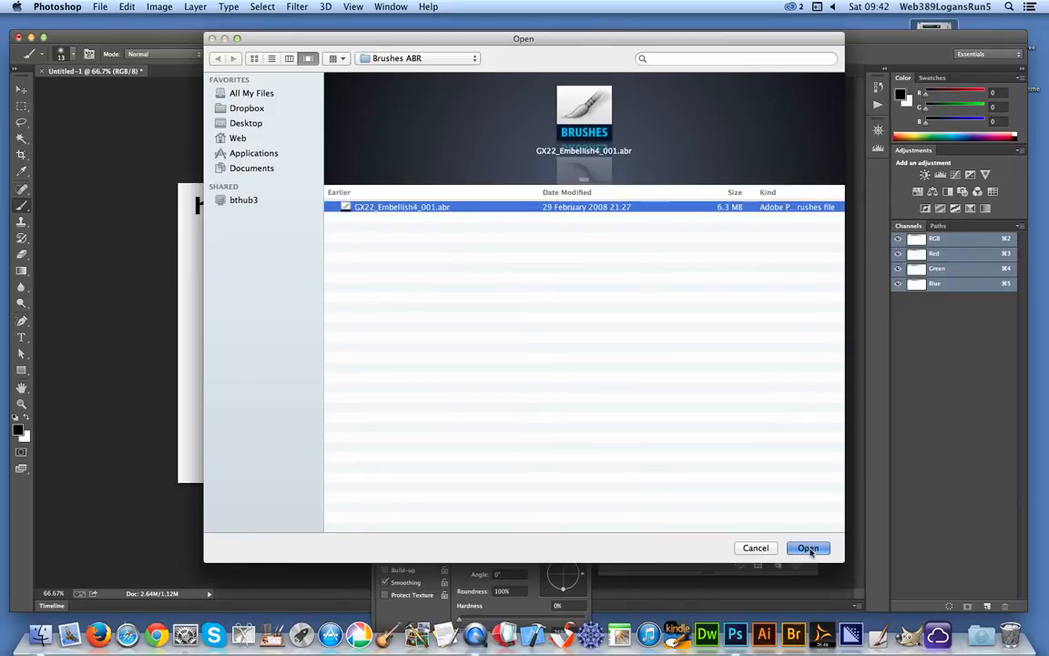
{"action": "left_click", "coordinate": [809, 546]}
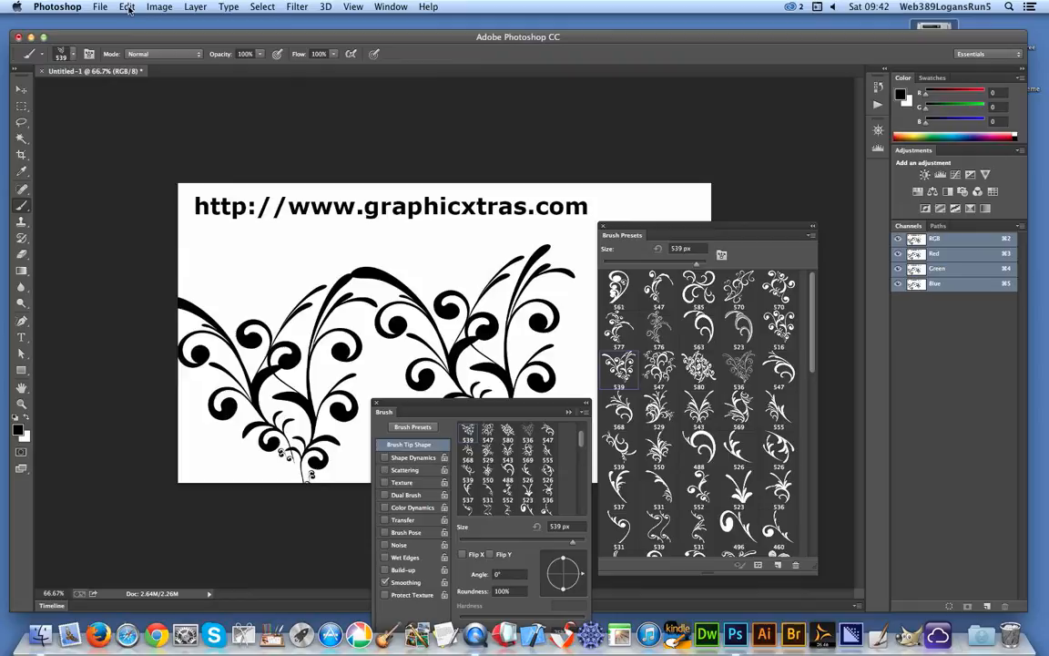
In Edit > Presets > Preset Manager with type Brushes, load the Embellish .abr file again
{"action": "left_click", "coordinate": [128, 7]}
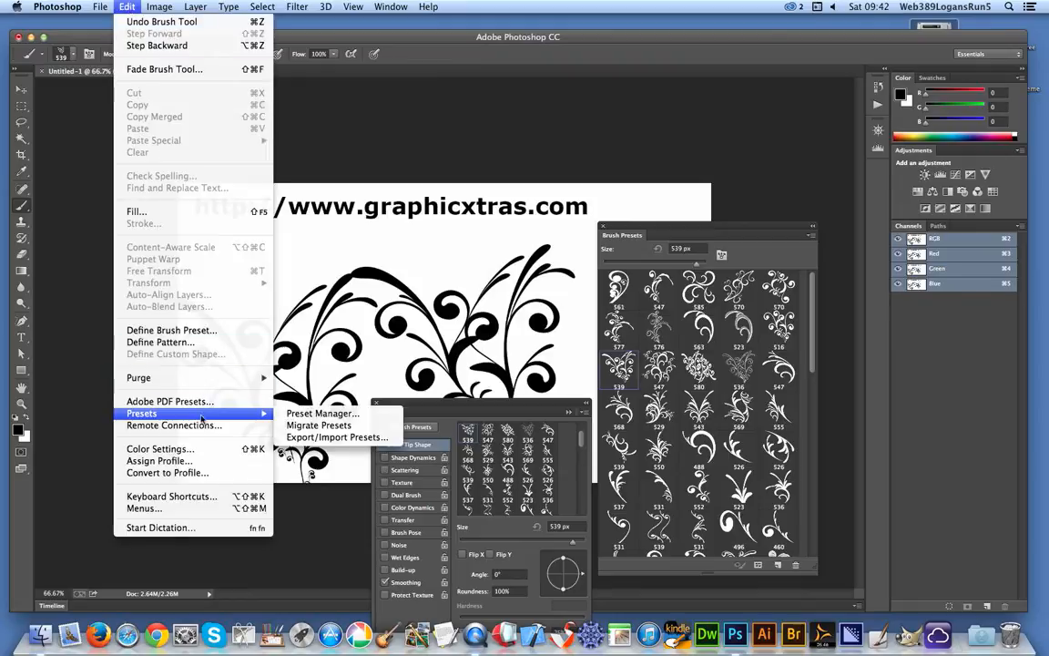
{"action": "mouse_move", "coordinate": [200, 413]}
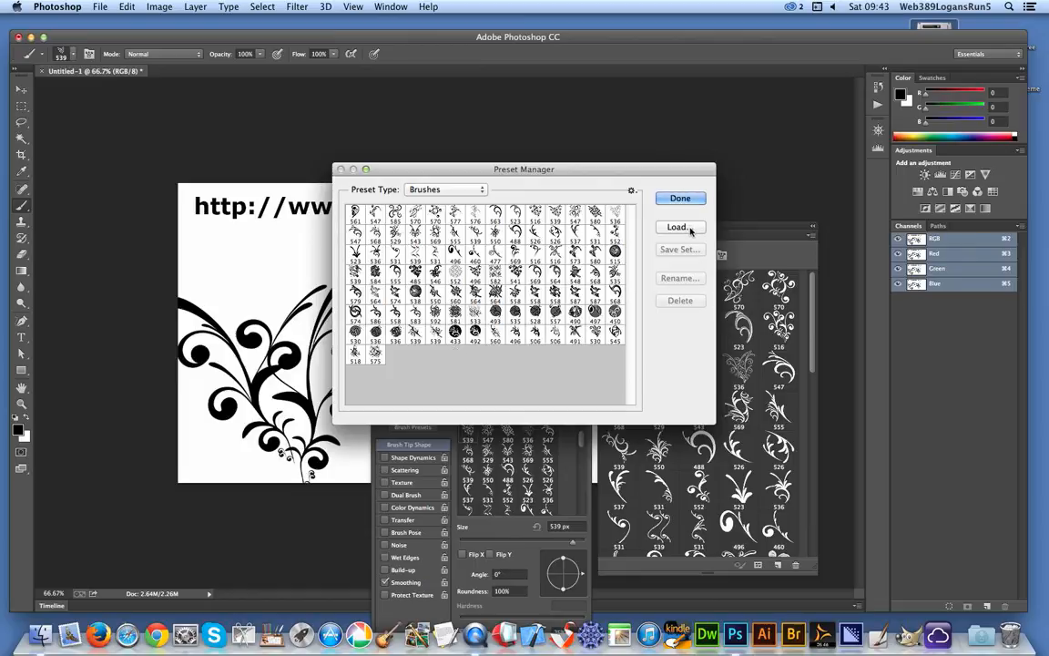
{"action": "left_click", "coordinate": [445, 190]}
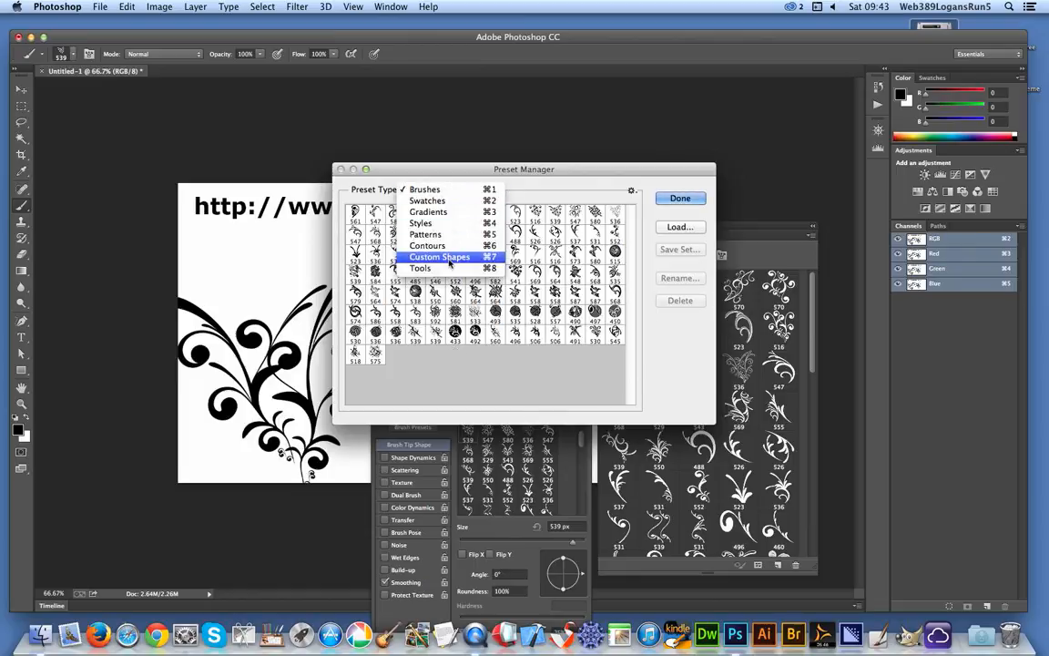
{"action": "left_click", "coordinate": [424, 189]}
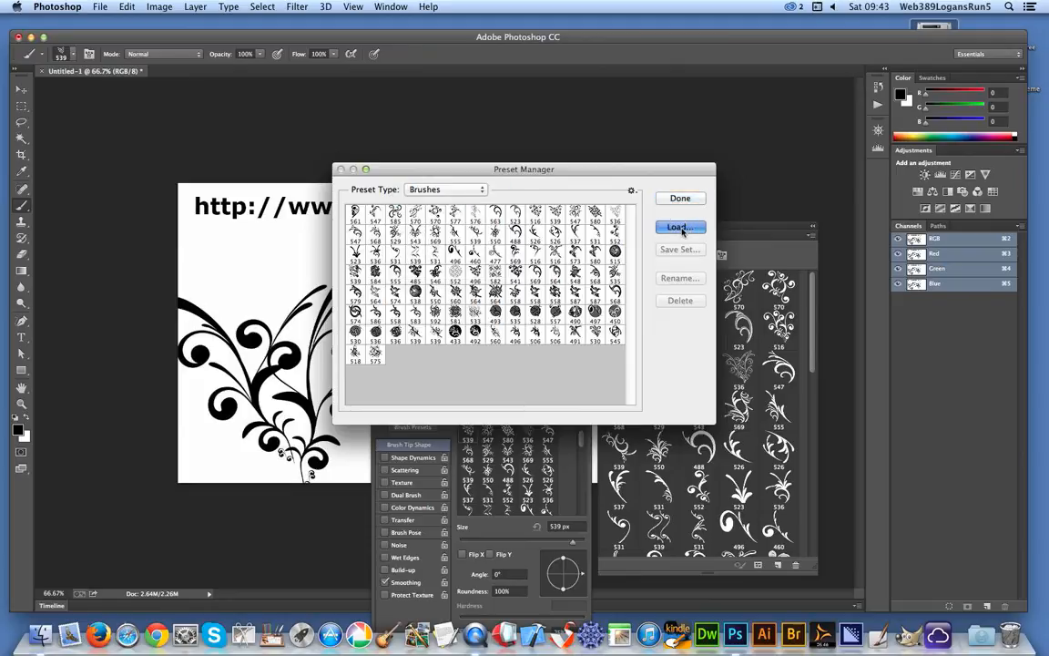
{"action": "left_click", "coordinate": [680, 226]}
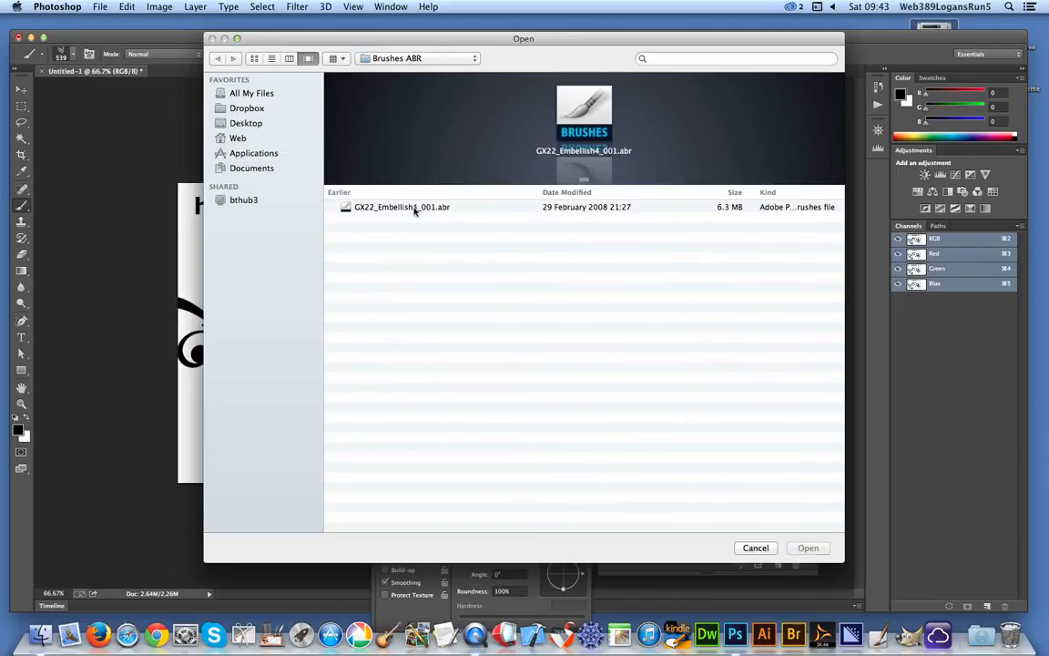
{"action": "left_click", "coordinate": [809, 547]}
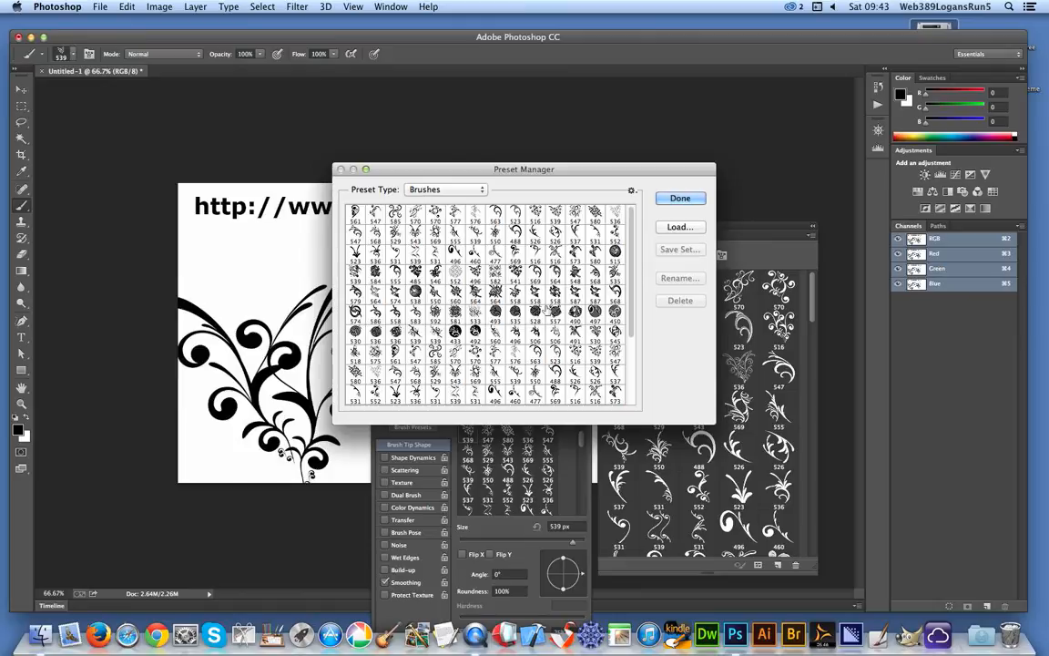
{"action": "mouse_move", "coordinate": [554, 310]}
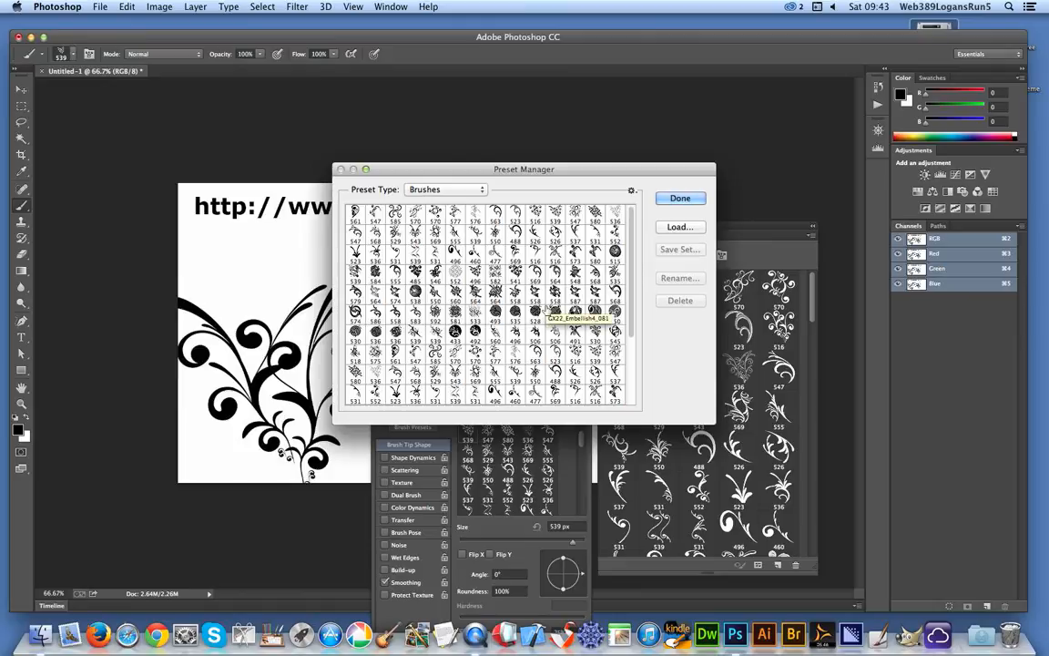